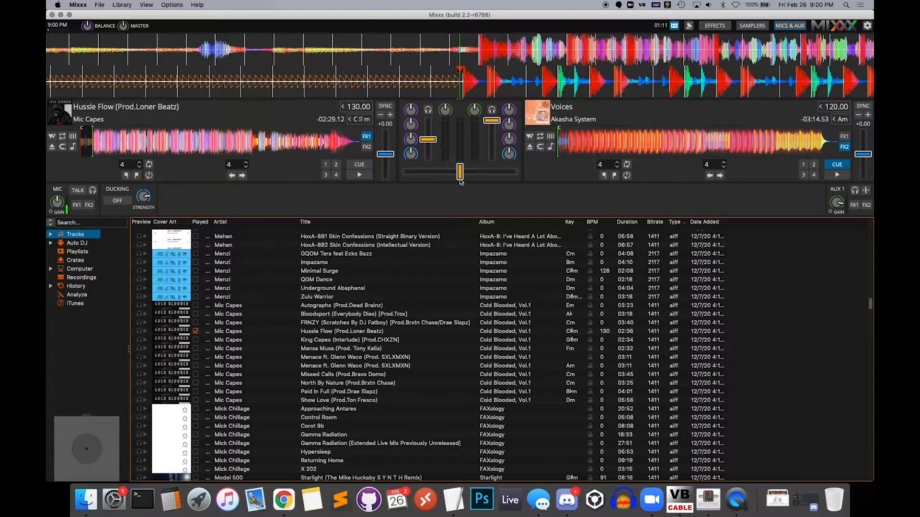
mouse_move(459, 171)
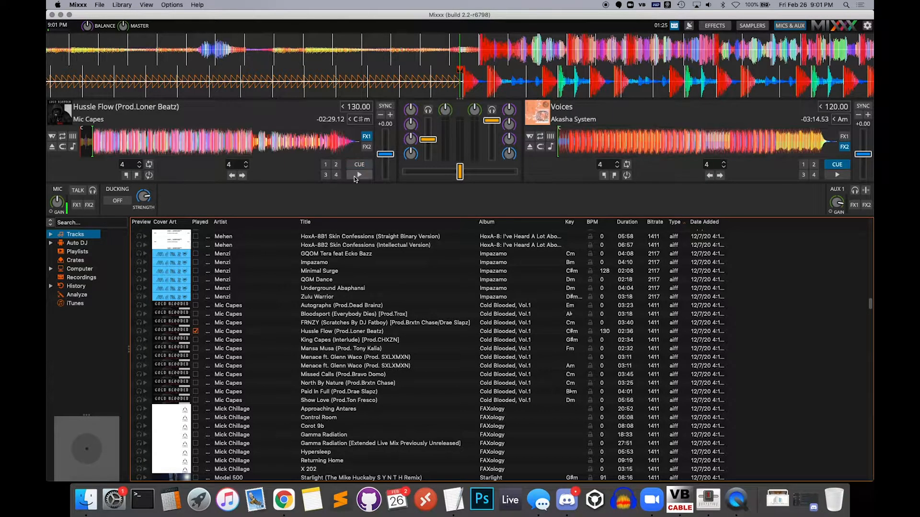
mouse_move(359, 174)
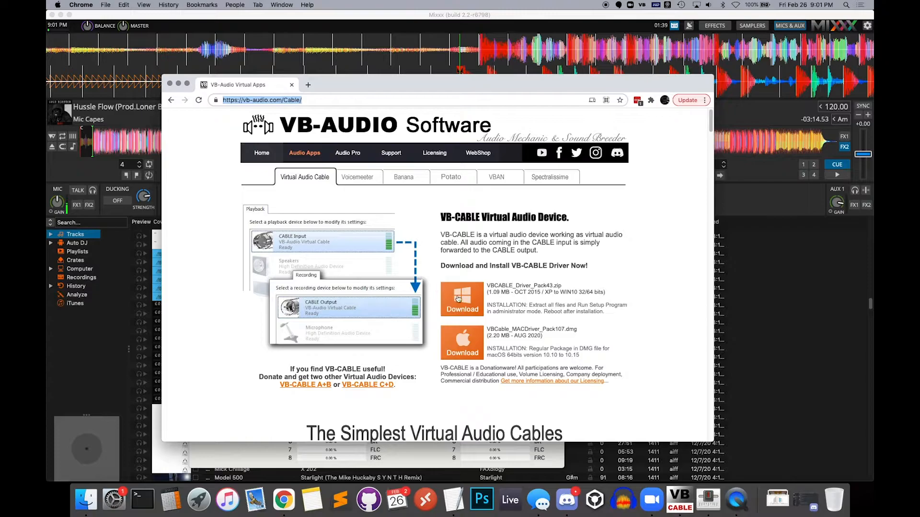
mouse_move(460, 342)
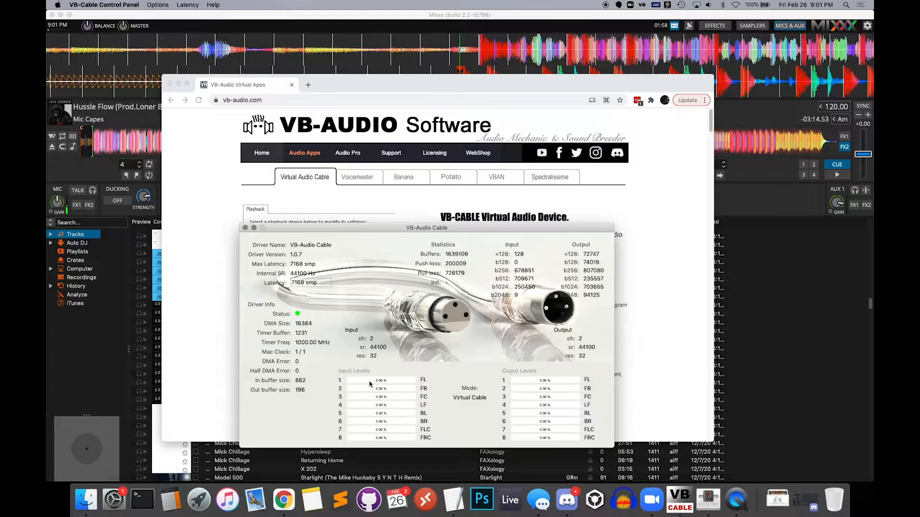
mouse_move(462, 349)
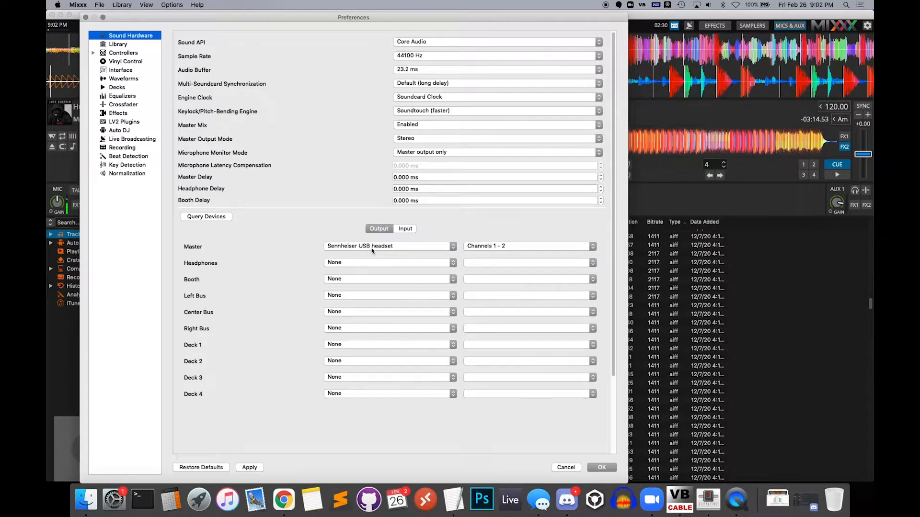
mouse_move(379, 252)
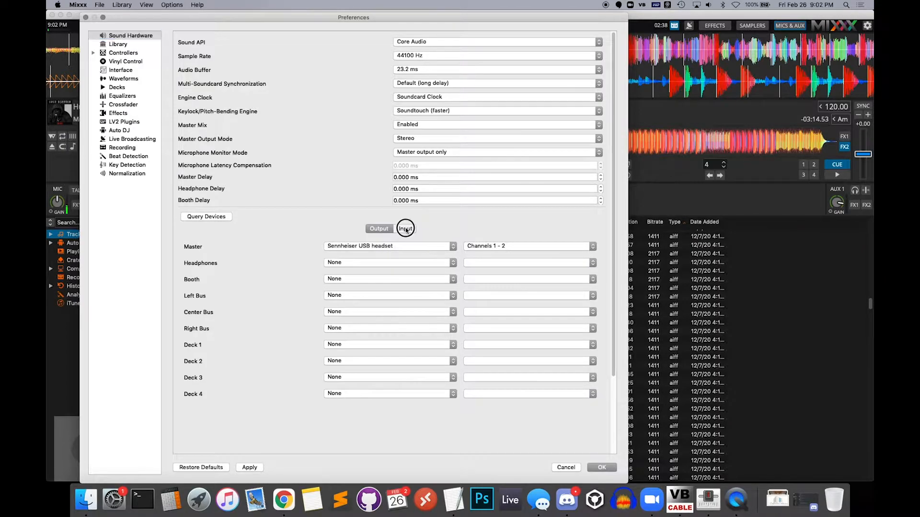
On the Input tab, route Auxiliary 1 to VB-Cable channels 1–2 and apply with OK.
left_click(405, 229)
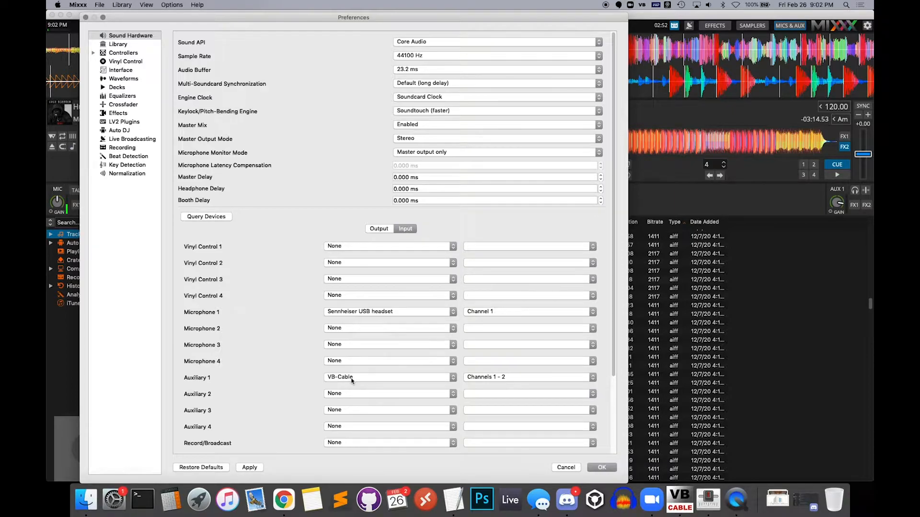
left_click(388, 377)
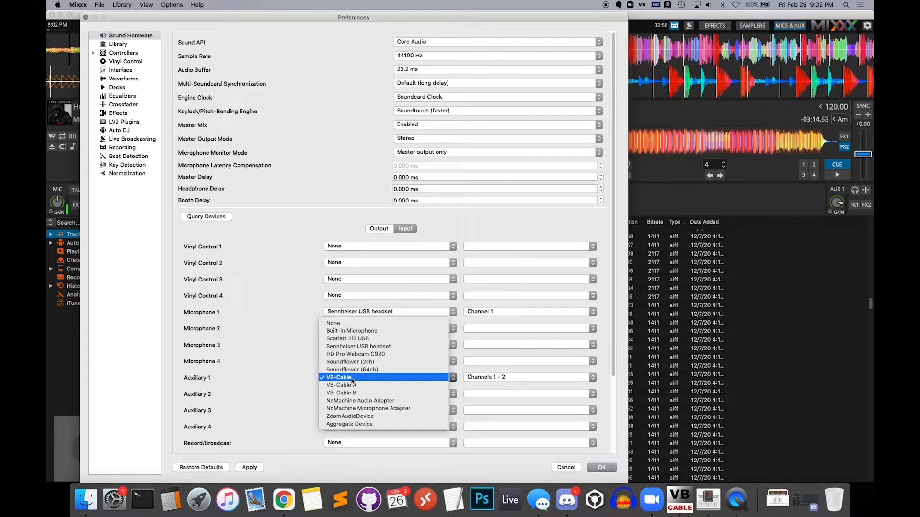
left_click(337, 377)
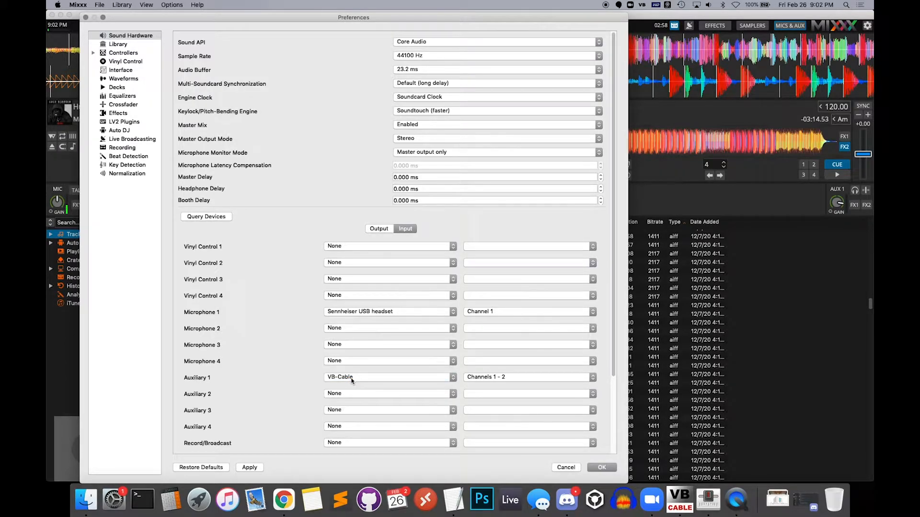
left_click(602, 468)
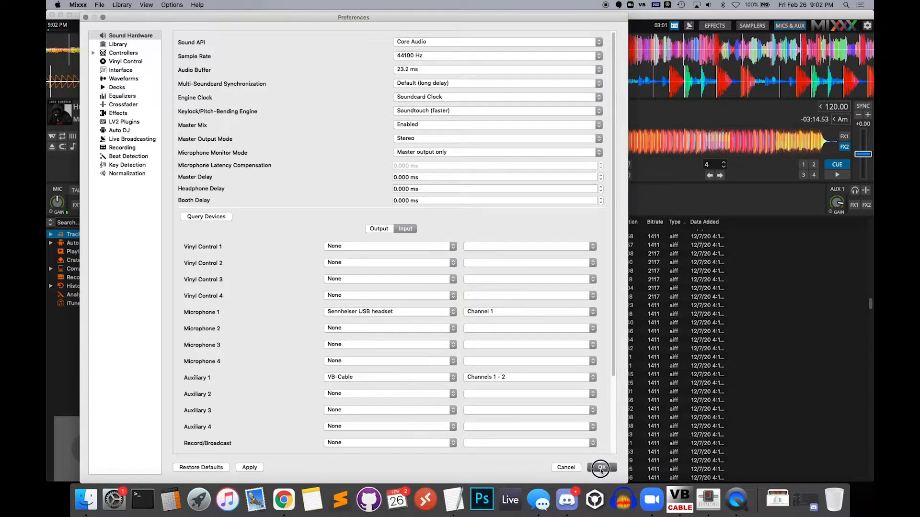
left_click(602, 468)
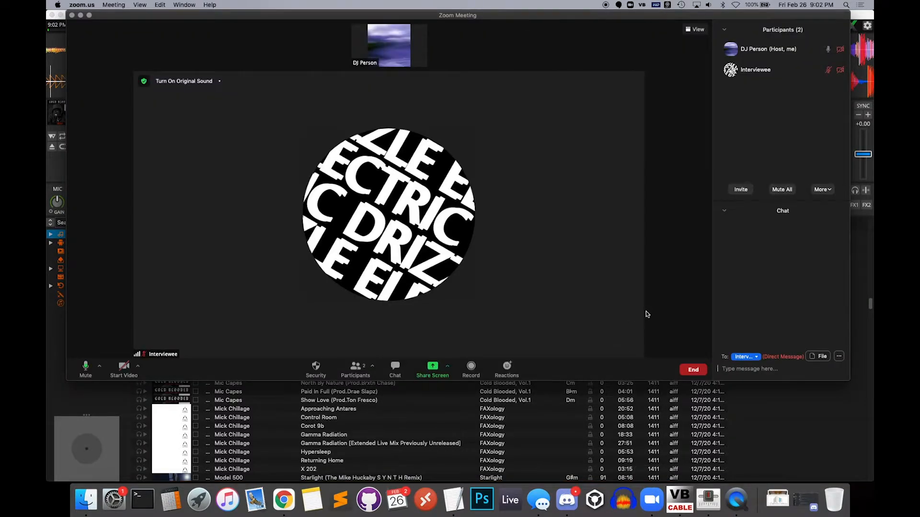
mouse_move(197, 117)
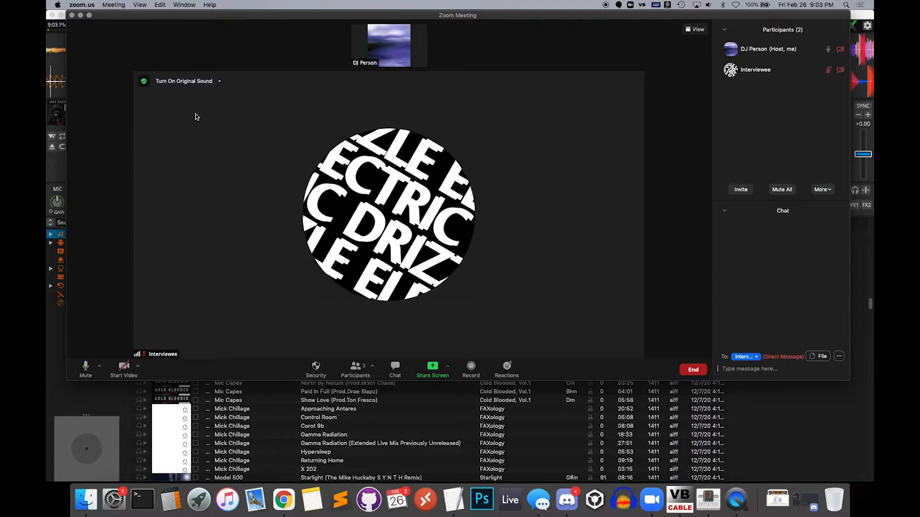
mouse_move(331, 188)
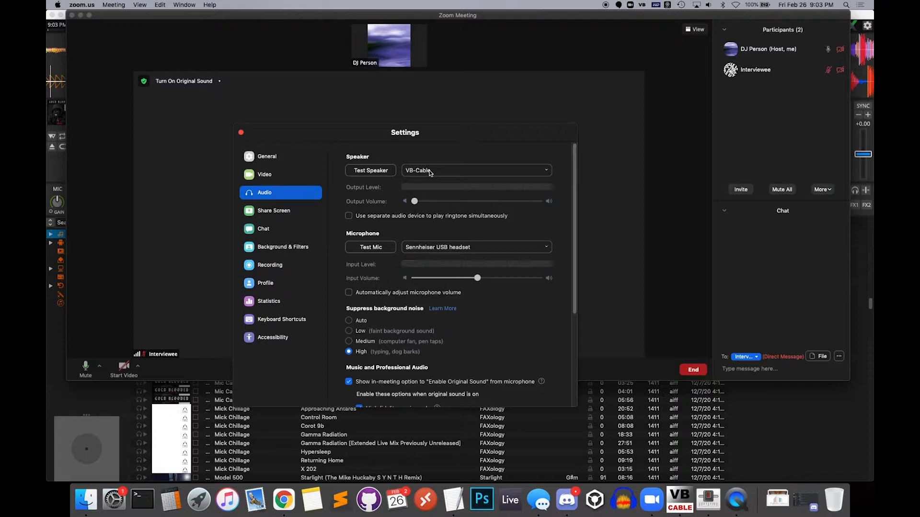
Send Zoom speaker output to VB-Cable, keeping the Sennheiser mic, and close Audio settings.
left_click(476, 170)
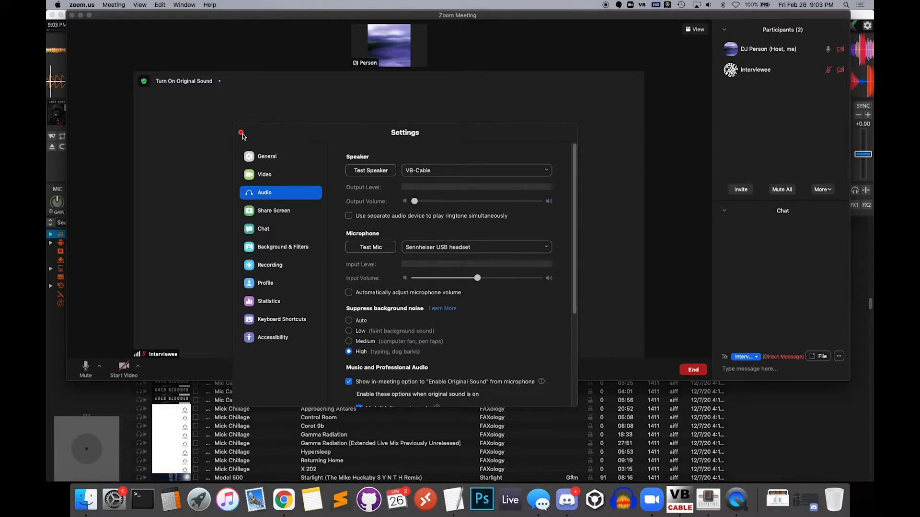
left_click(241, 133)
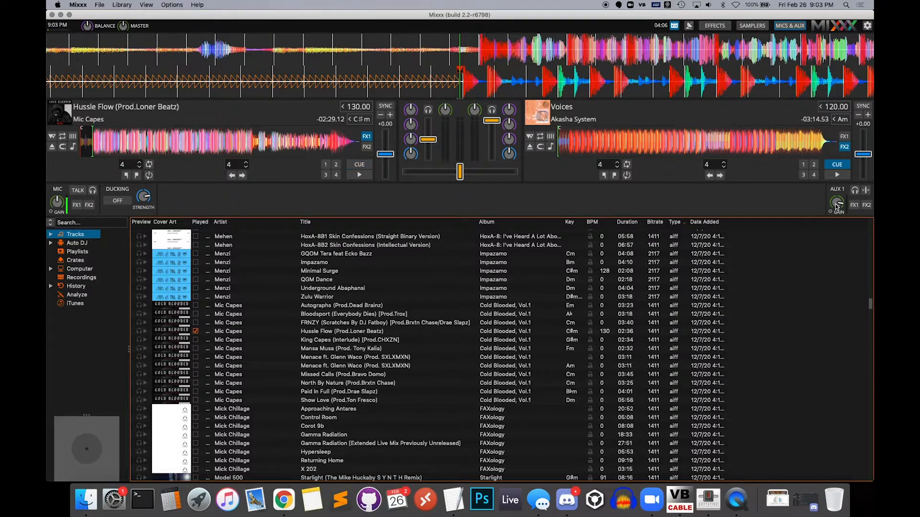
mouse_move(845, 204)
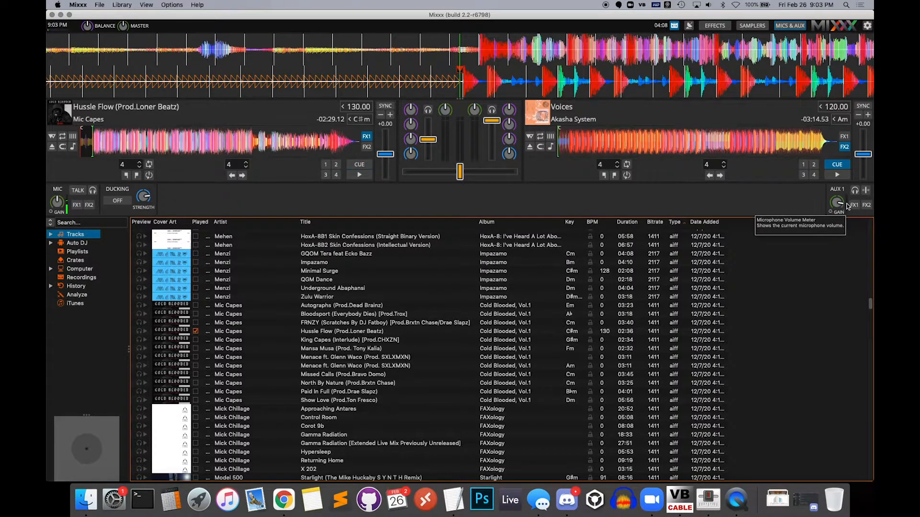
mouse_move(837, 206)
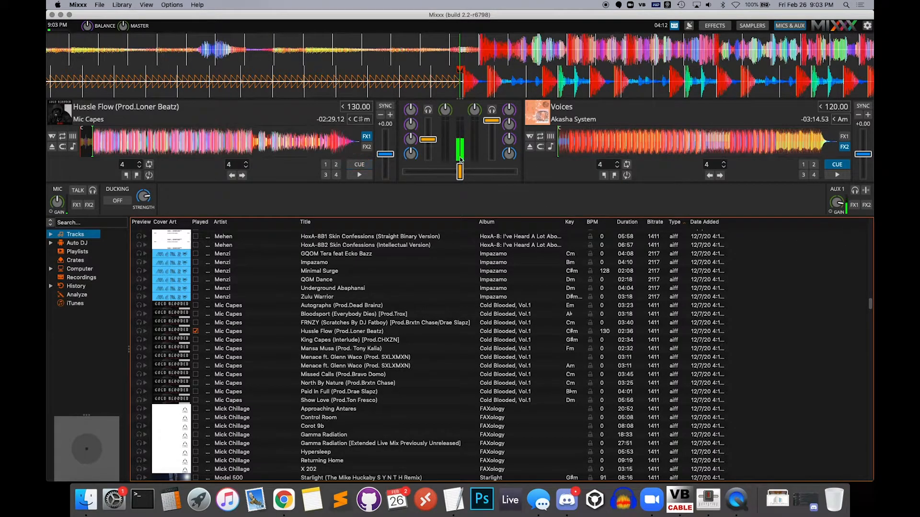
mouse_move(459, 143)
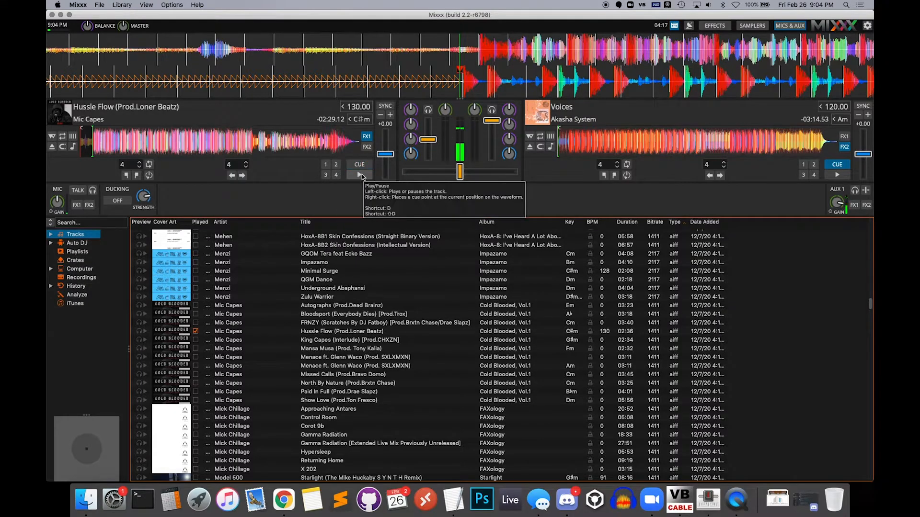
Play Hussle Flow (Prod.Loner Beatz) on deck 1.
left_click(359, 175)
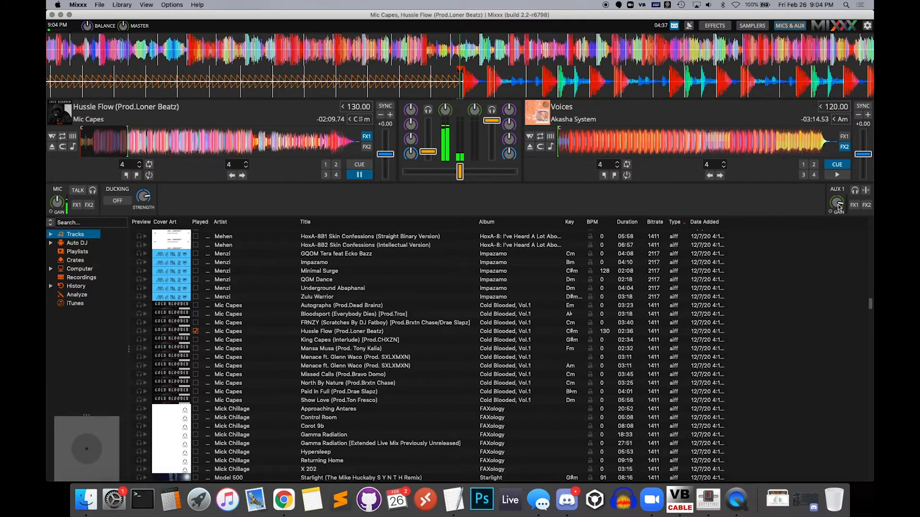
mouse_move(838, 205)
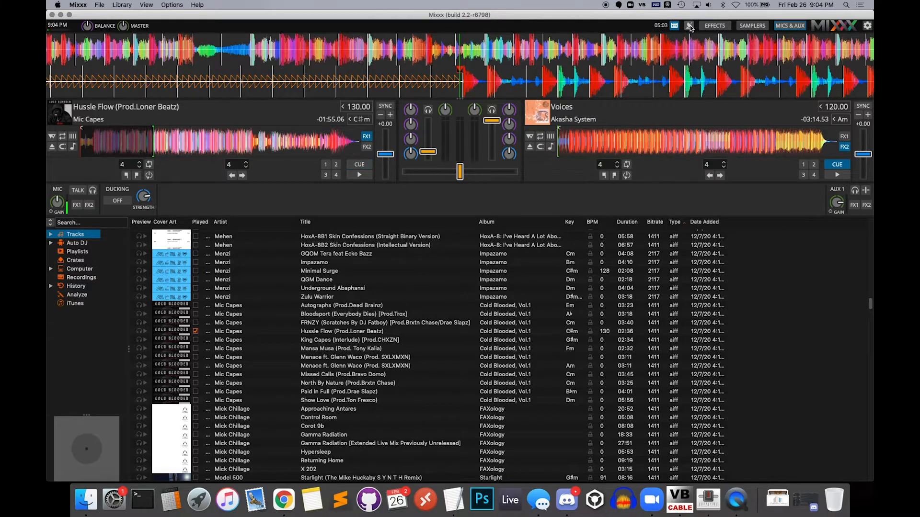
mouse_move(676, 25)
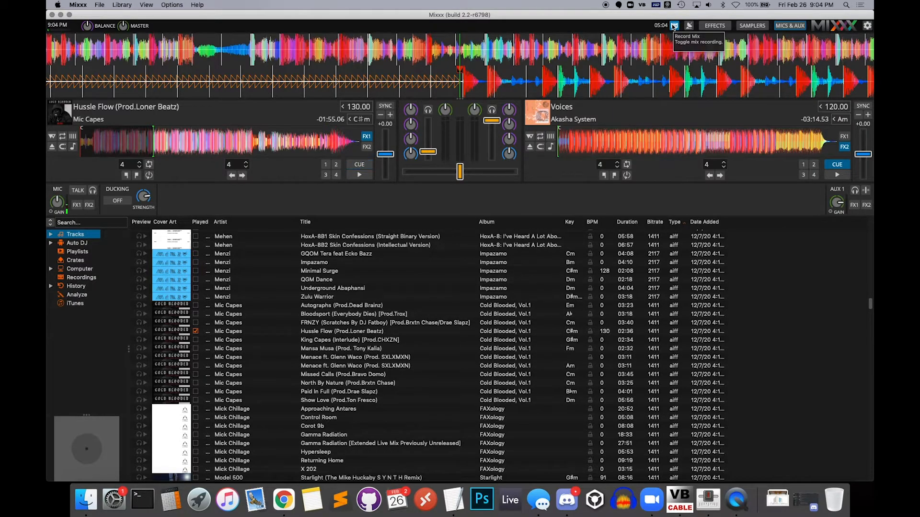